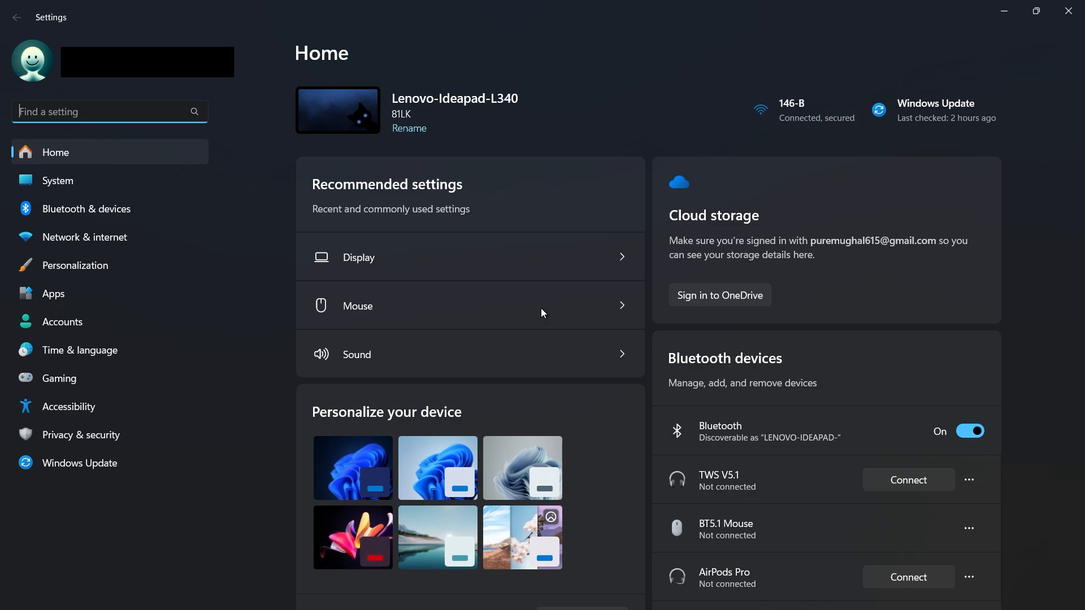
mouse_move(73, 406)
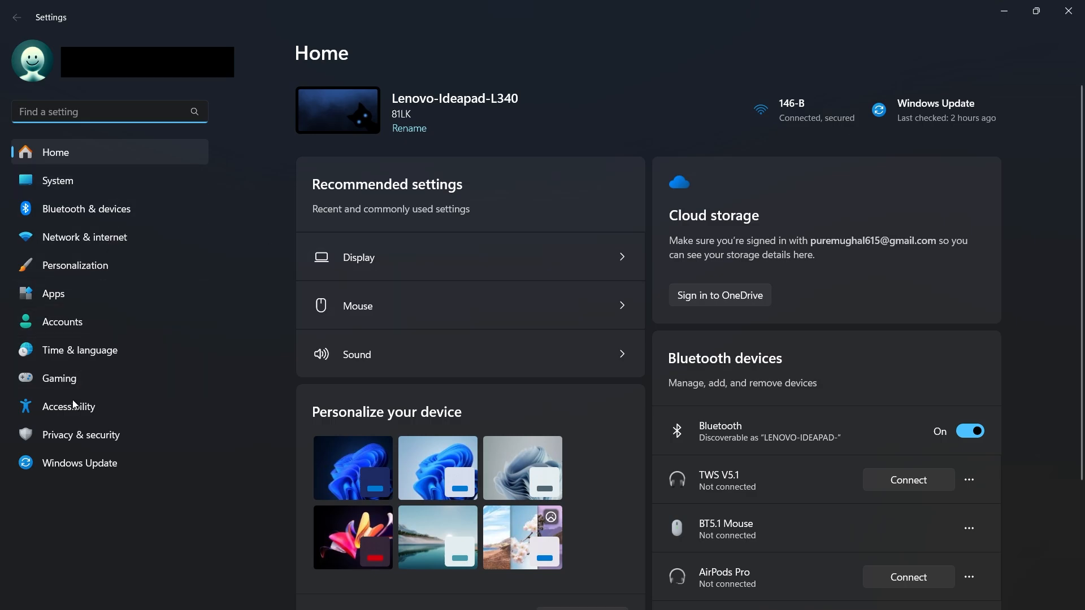
Go to the Time & language section of Windows Settings
click(79, 351)
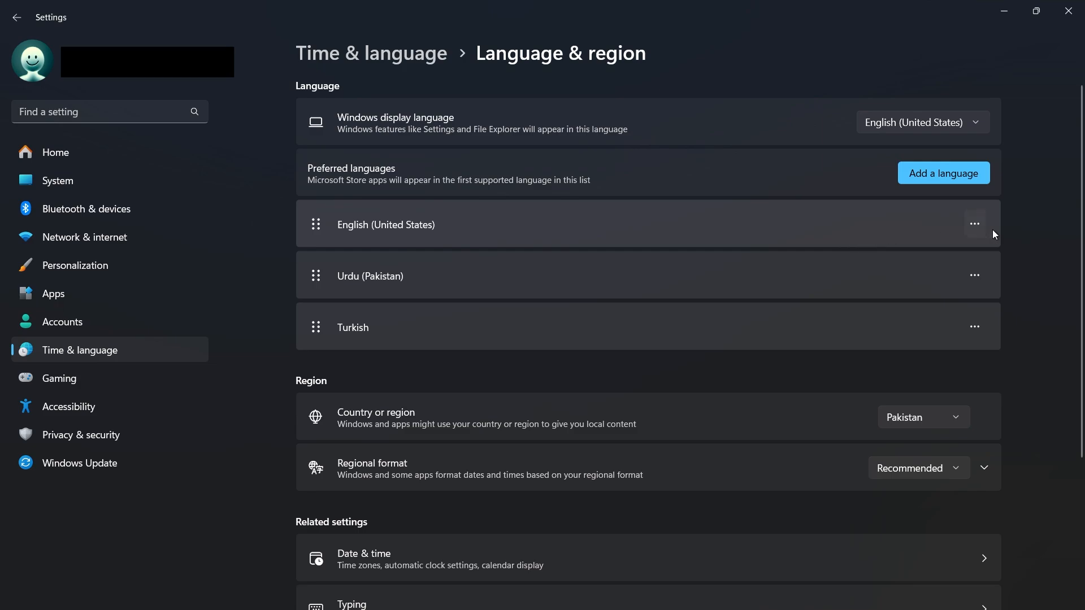
click(973, 224)
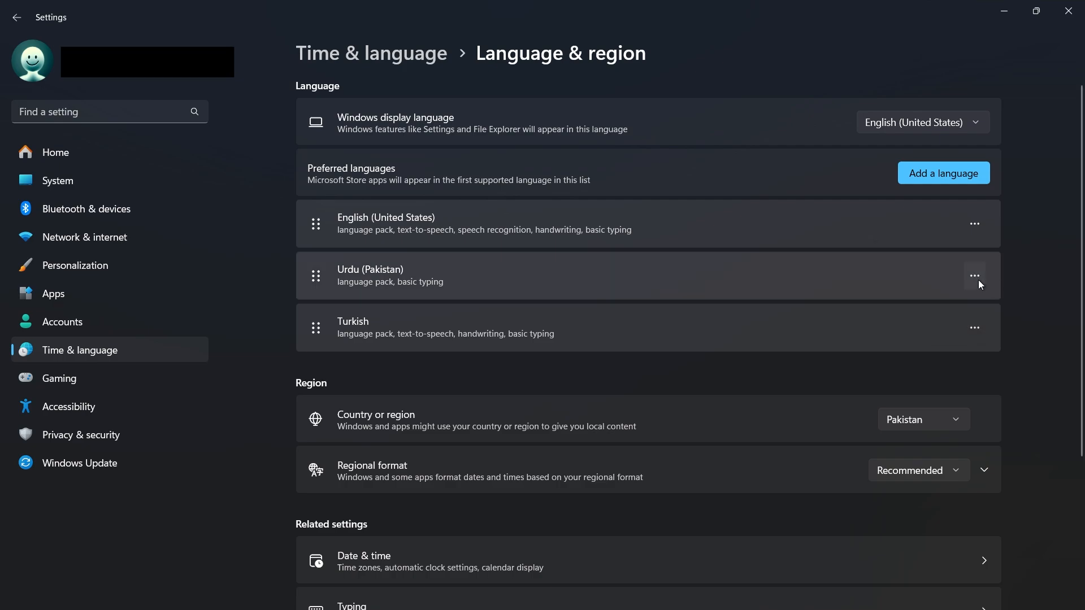
mouse_move(964, 232)
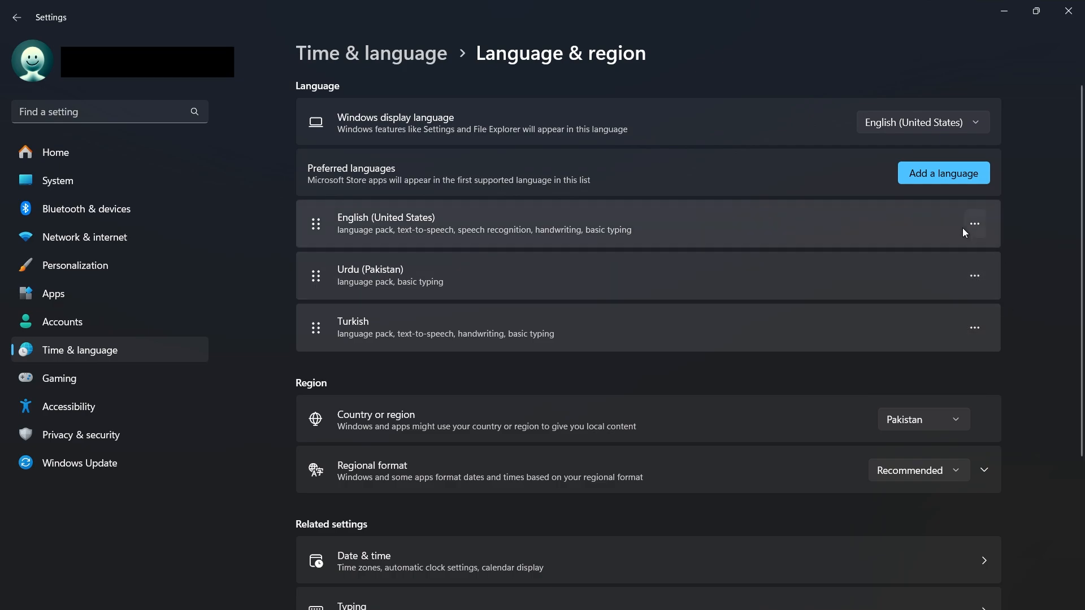
click(973, 224)
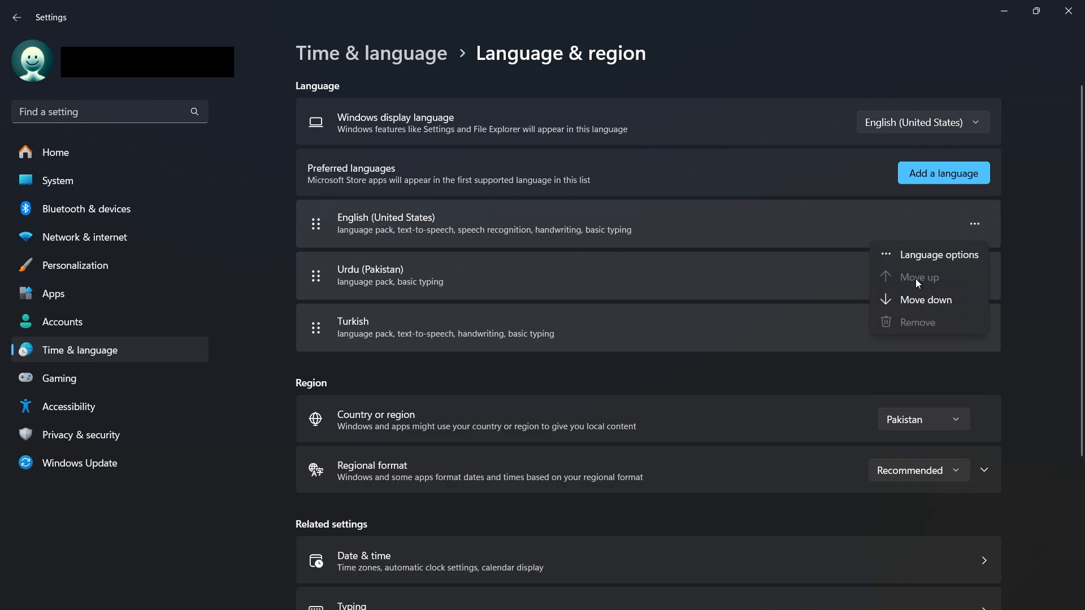
click(1040, 279)
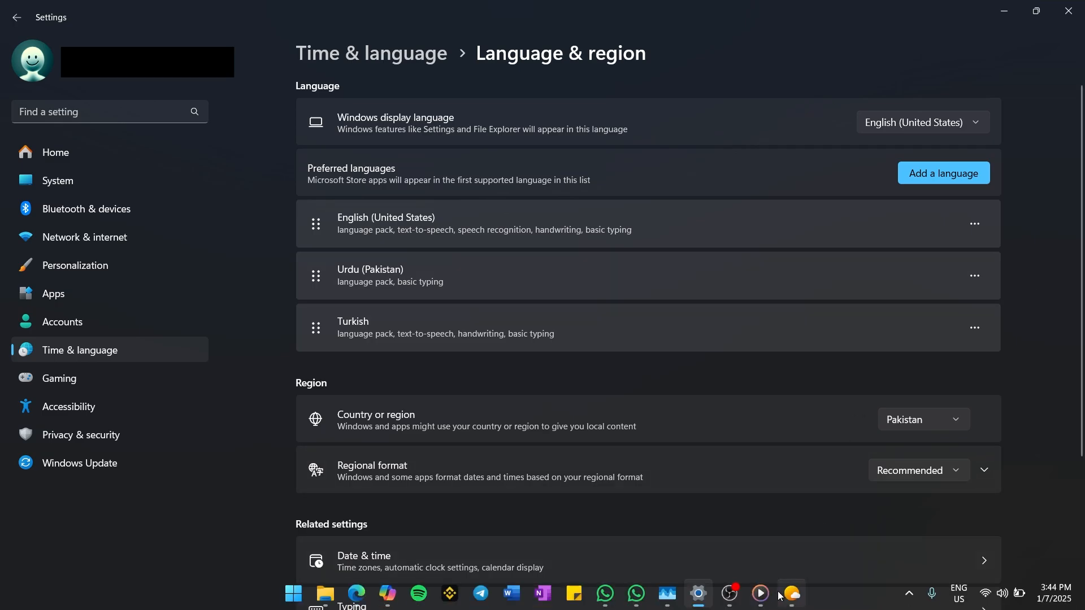
Switch to the Weather app and show its settings with edition and temperature units
click(791, 593)
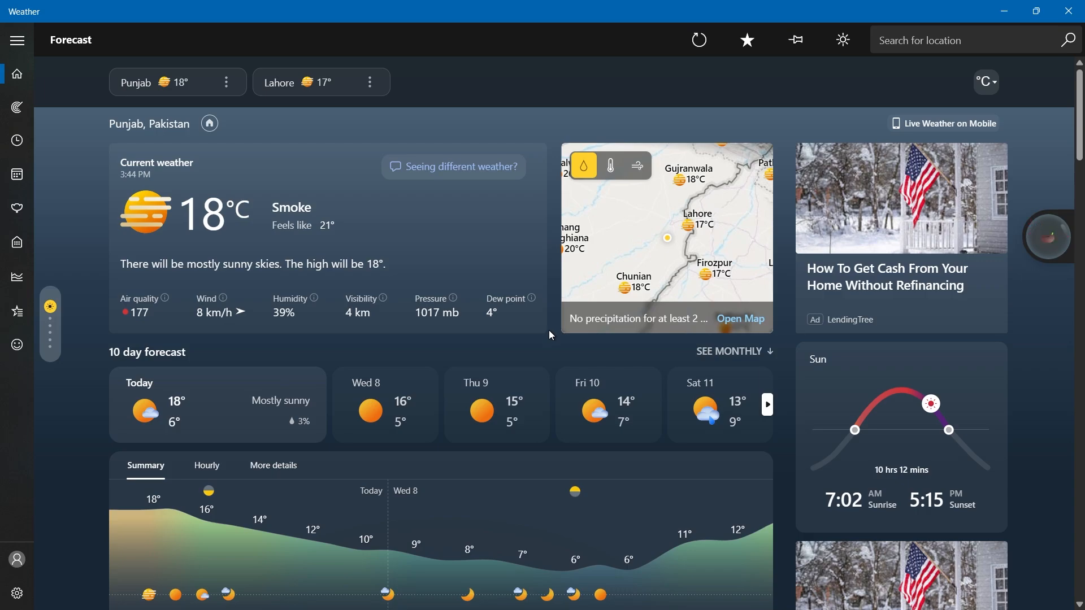
click(17, 594)
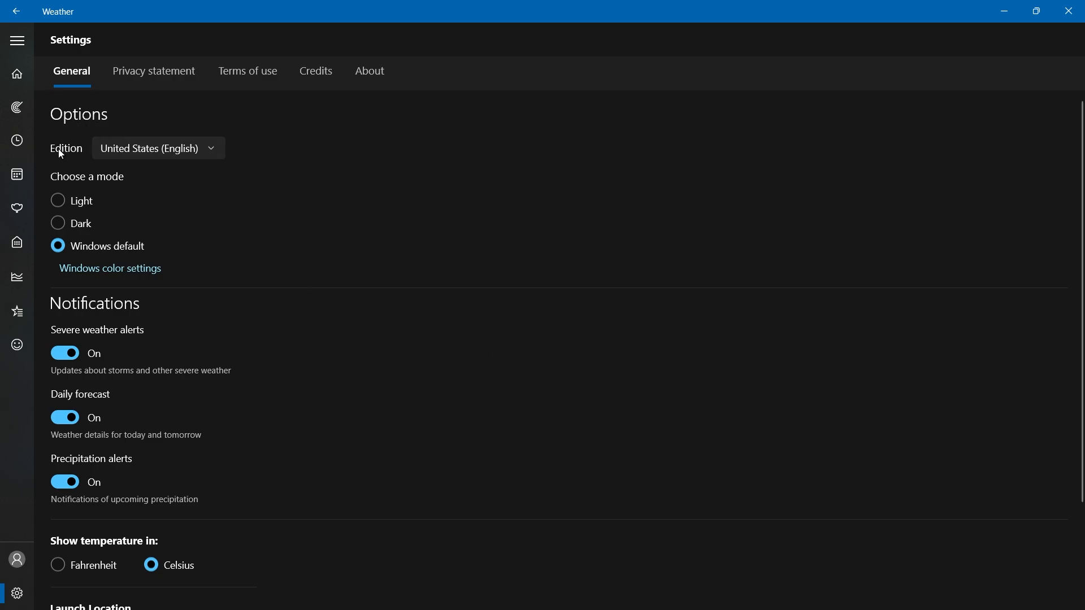
click(157, 148)
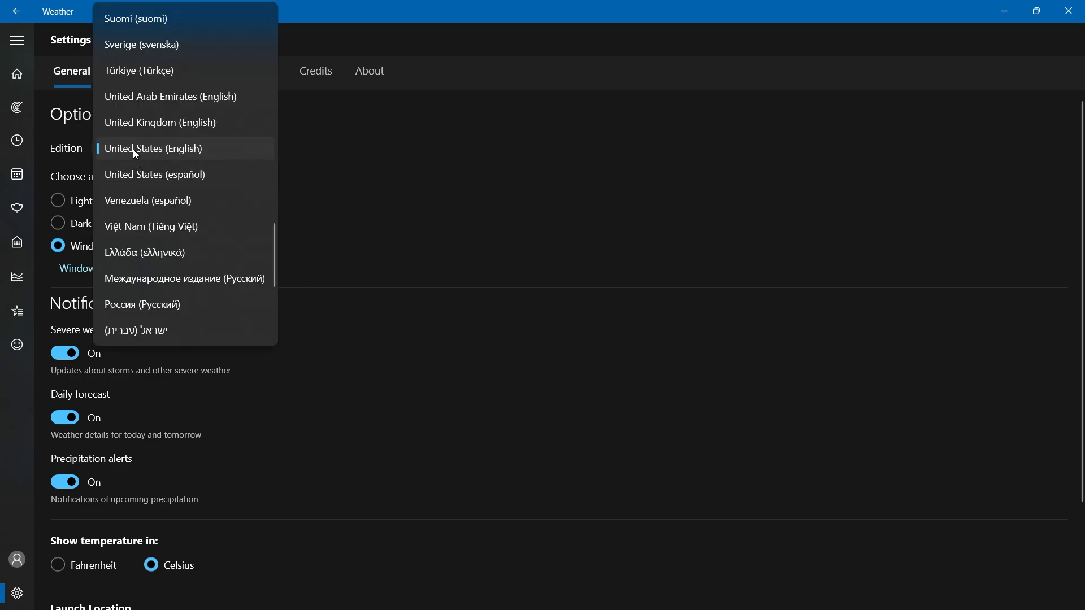
click(154, 148)
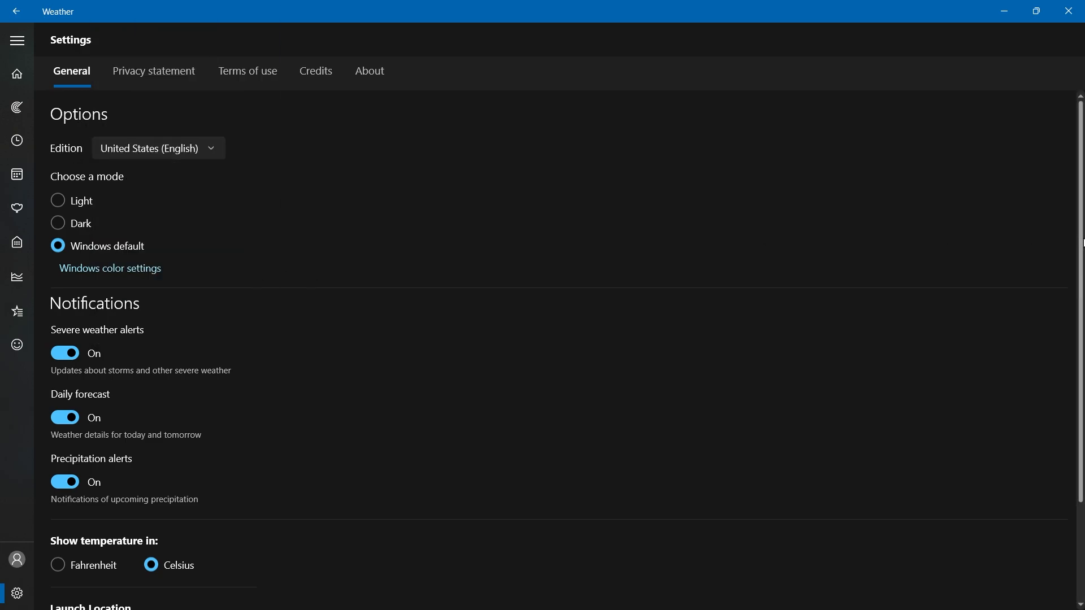
scroll(down, 3)
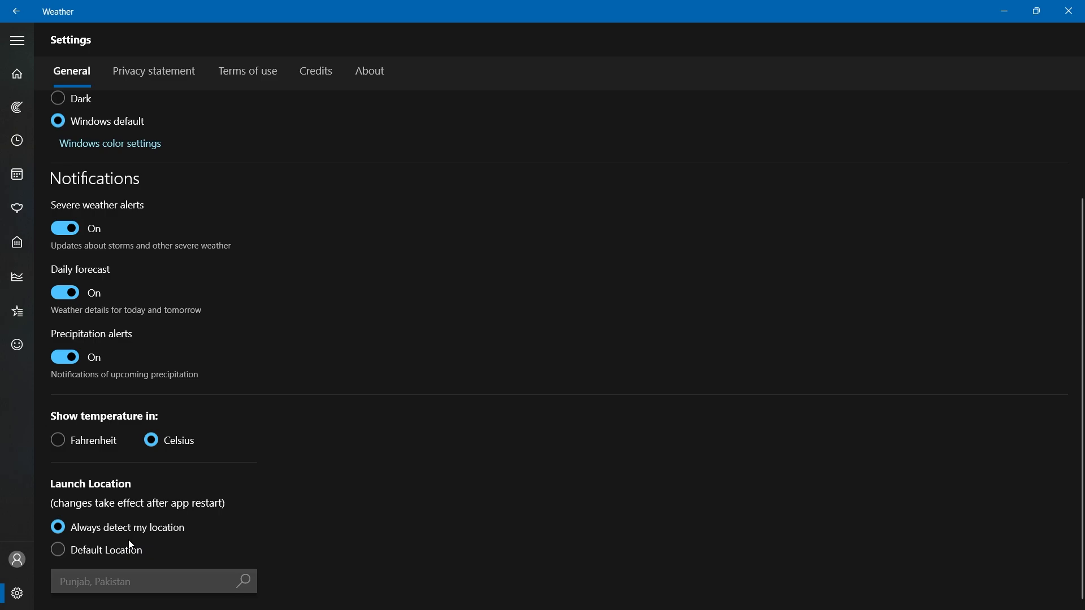
mouse_move(468, 417)
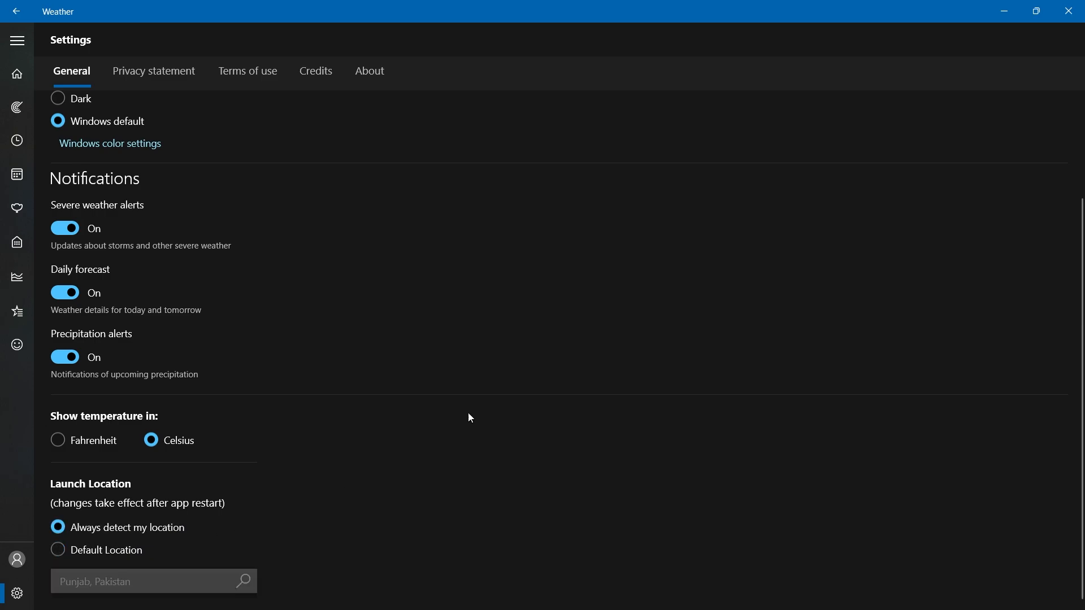
mouse_move(531, 356)
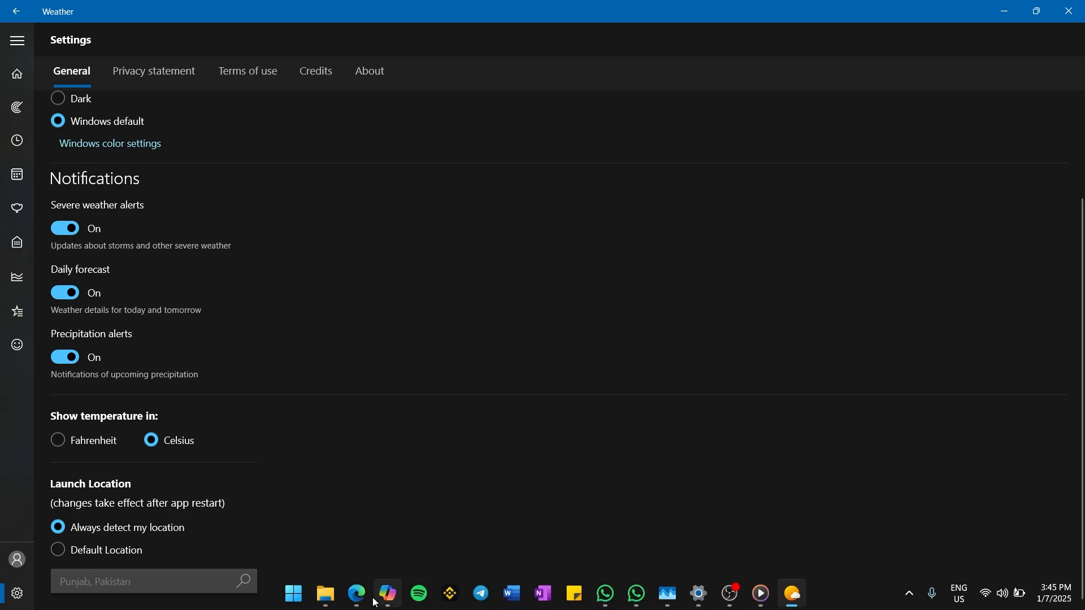
click(356, 594)
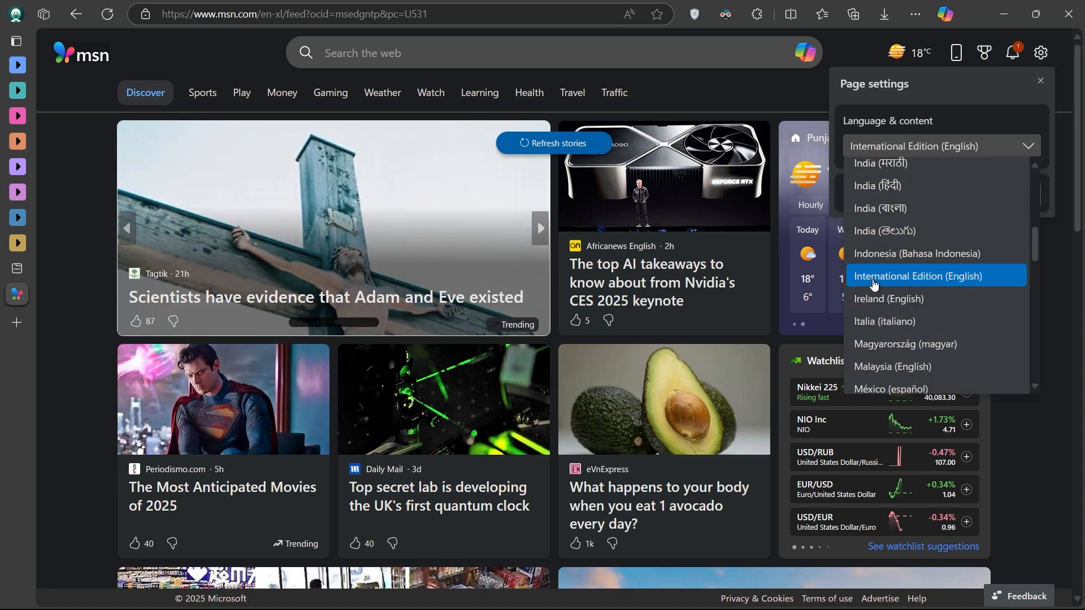
Choose International Edition (English) as MSN's language and content edition
click(1039, 80)
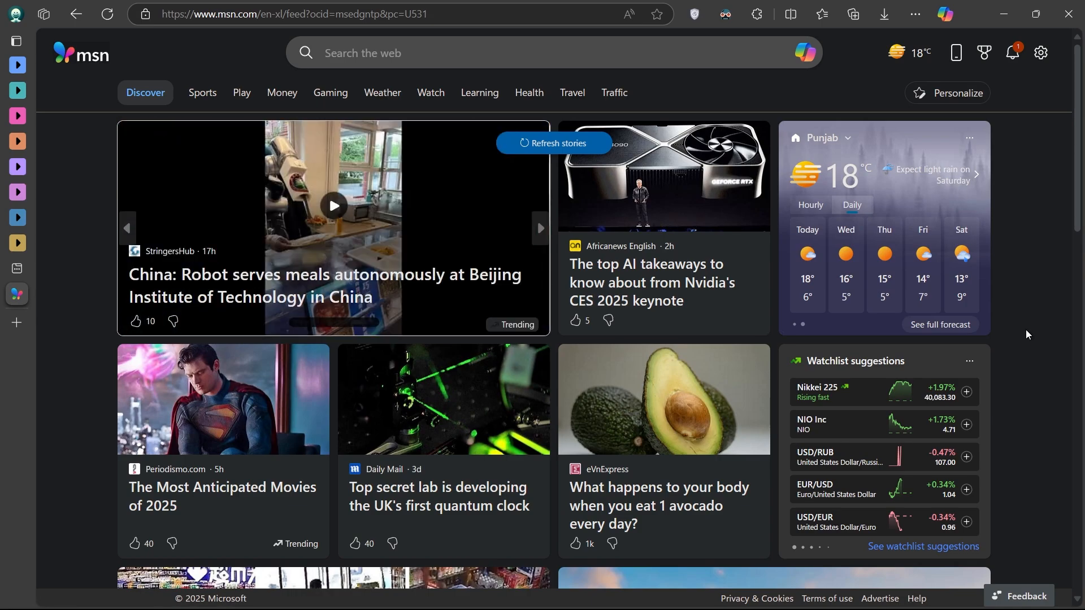
click(540, 228)
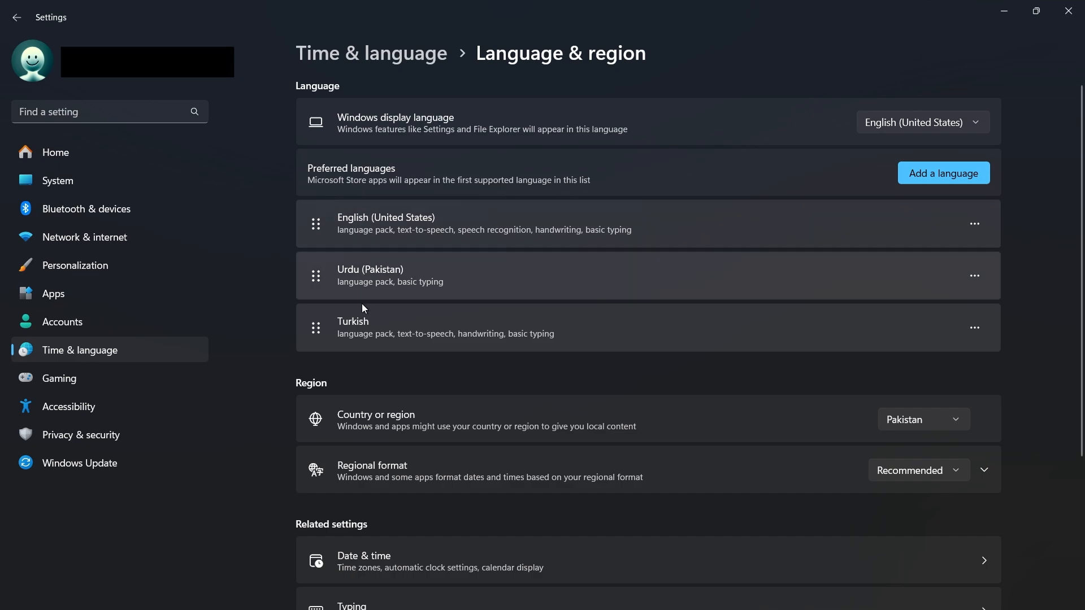
mouse_move(366, 379)
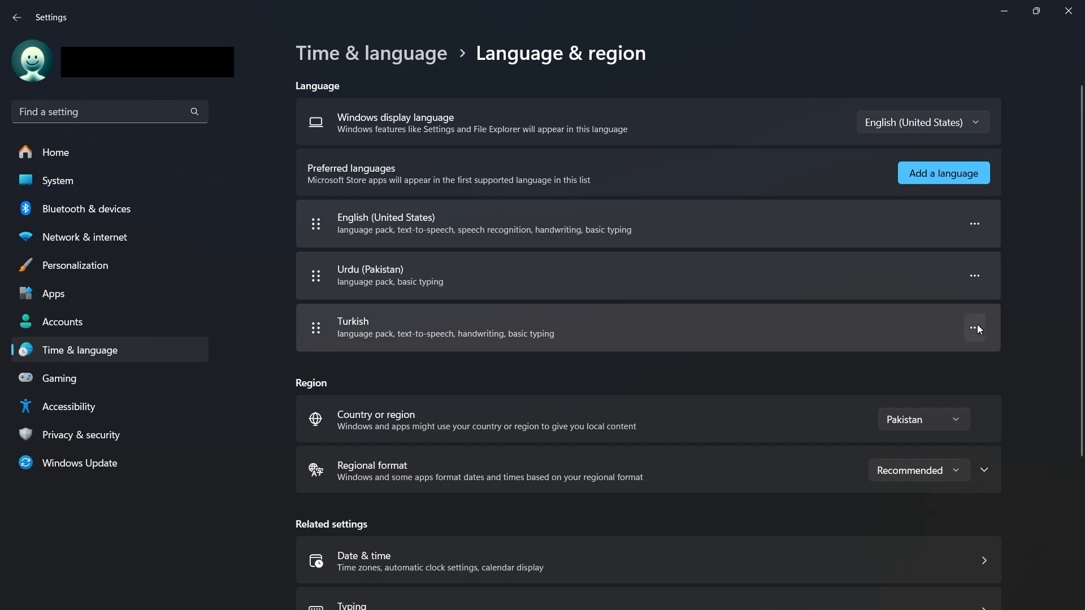
Show the actions menu beside Turkish in the preferred languages list
click(974, 327)
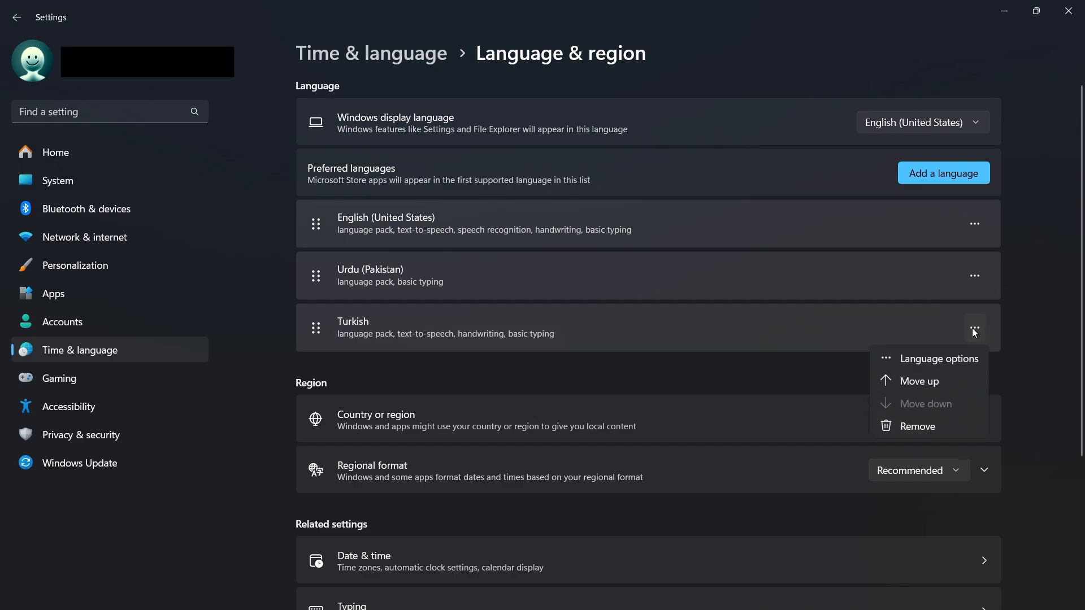
mouse_move(917, 426)
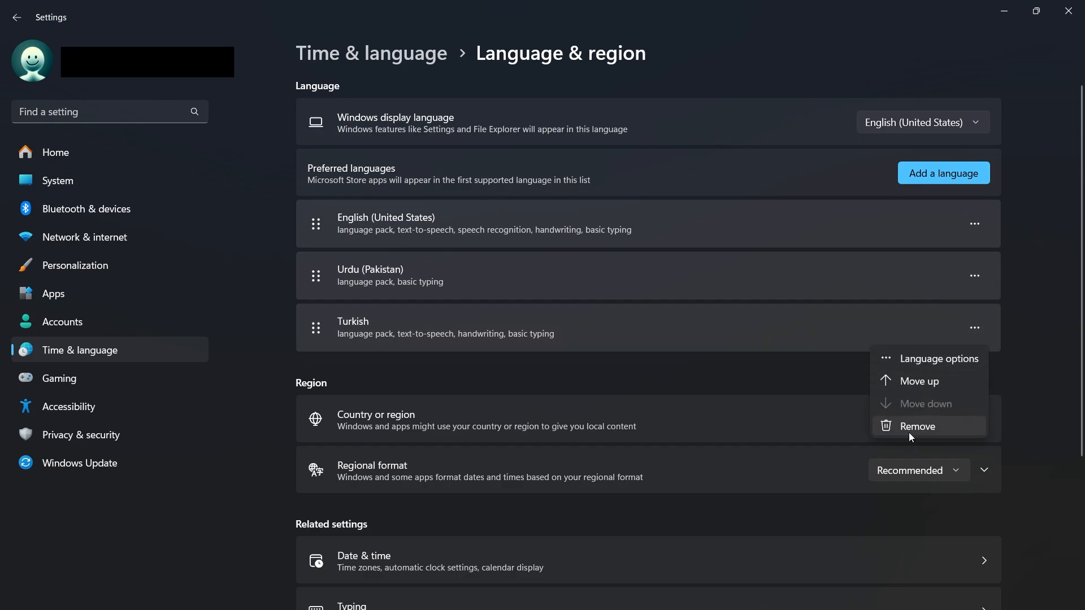